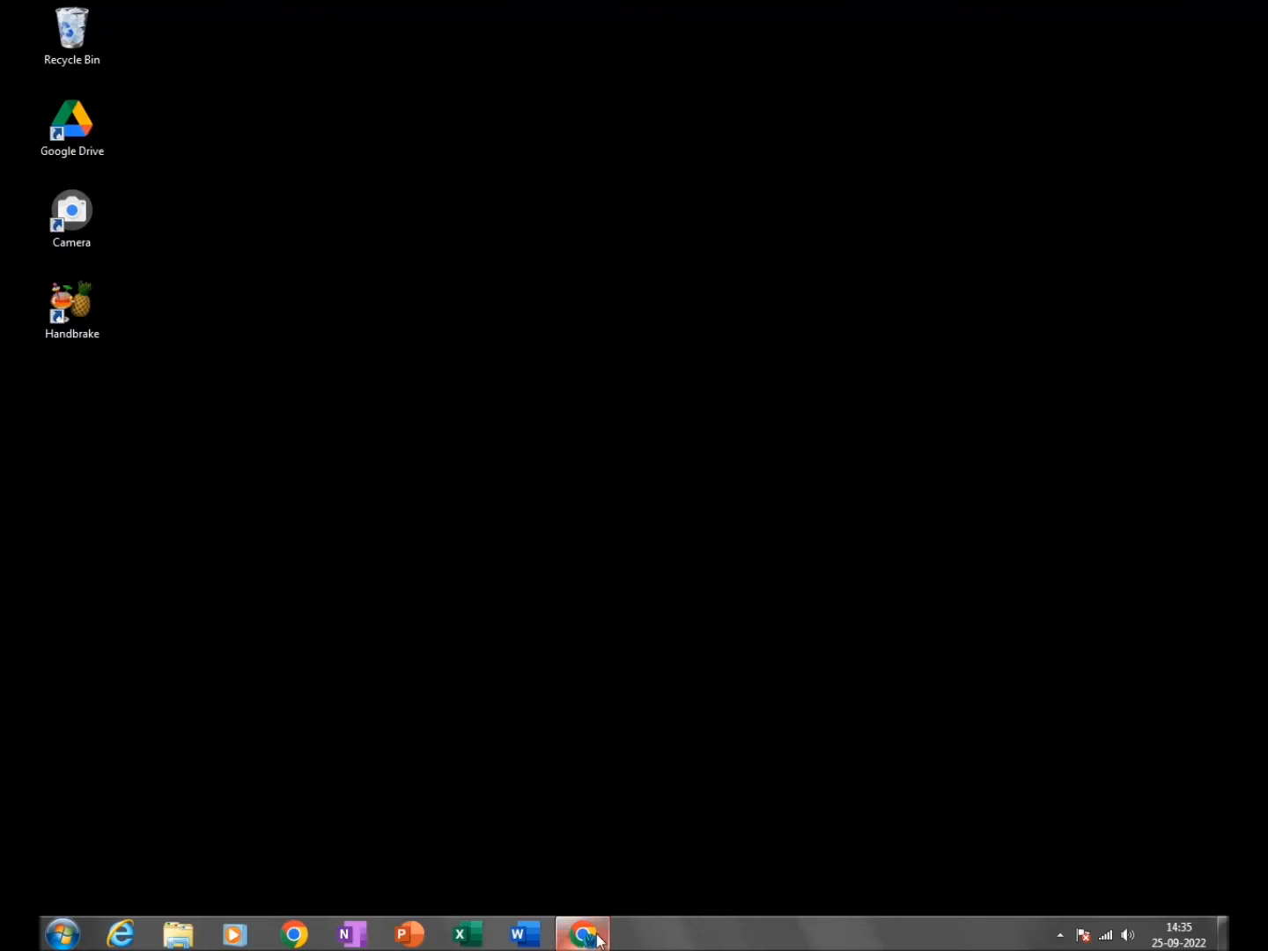
Download the Eye Saver 2.44 installer from eye-saver.net in Chrome
{"action": "left_click", "coordinate": [582, 931]}
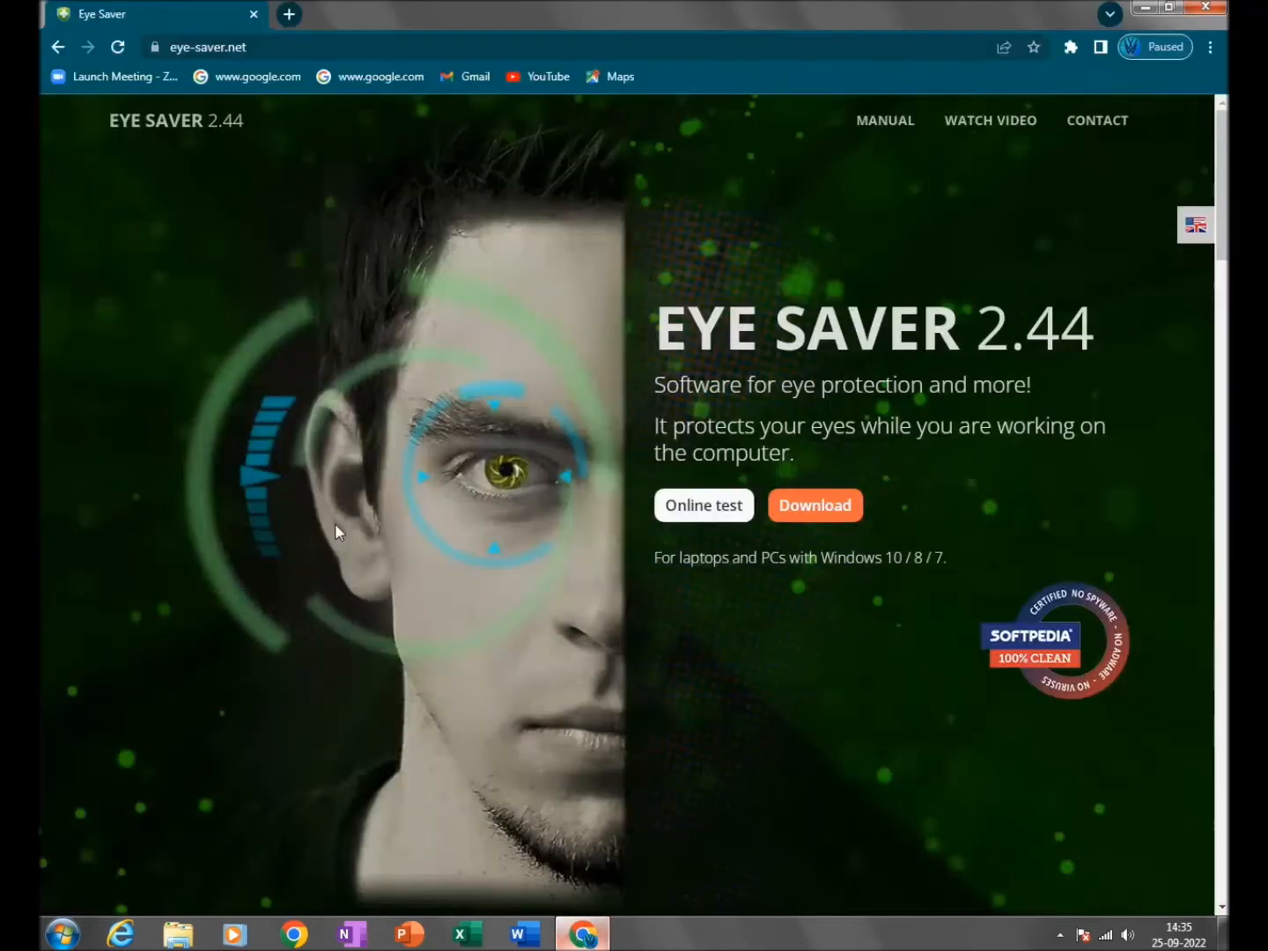
{"action": "left_click", "coordinate": [815, 505]}
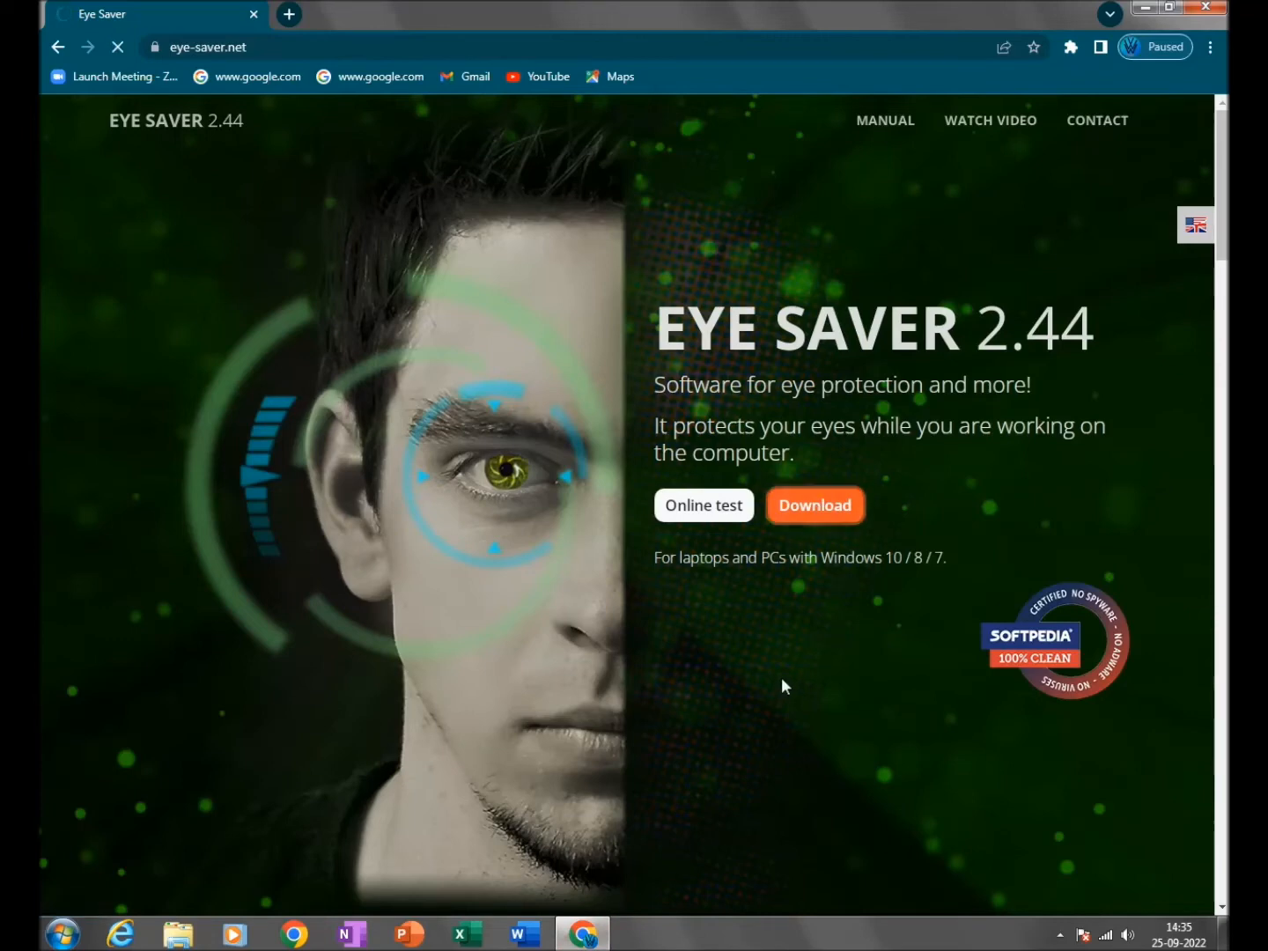
{"action": "left_click", "coordinate": [815, 505]}
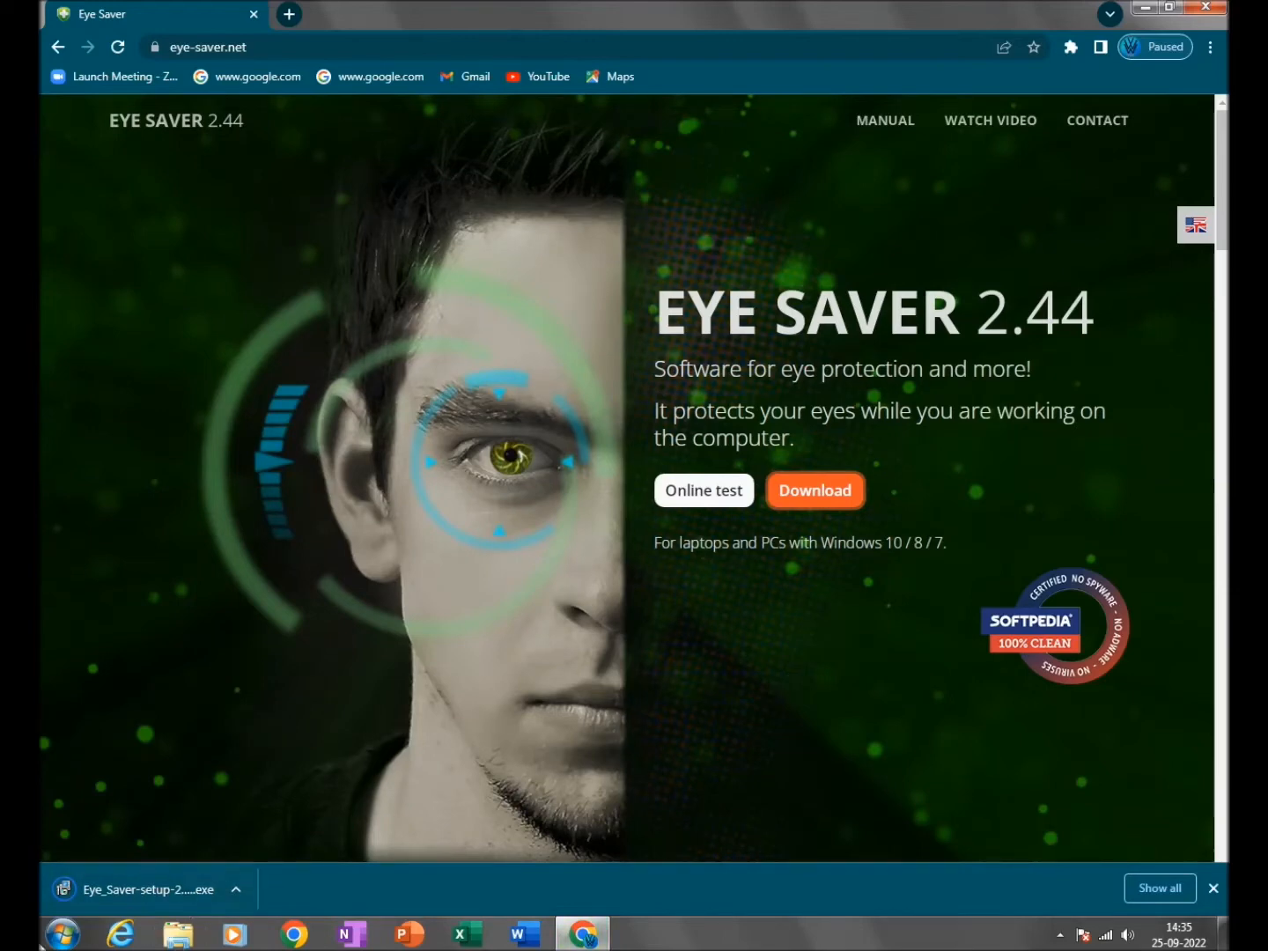
Run Eye_Saver-setup-2.44.exe from the Downloads folder, confirming the security warning
{"action": "left_click", "coordinate": [65, 931]}
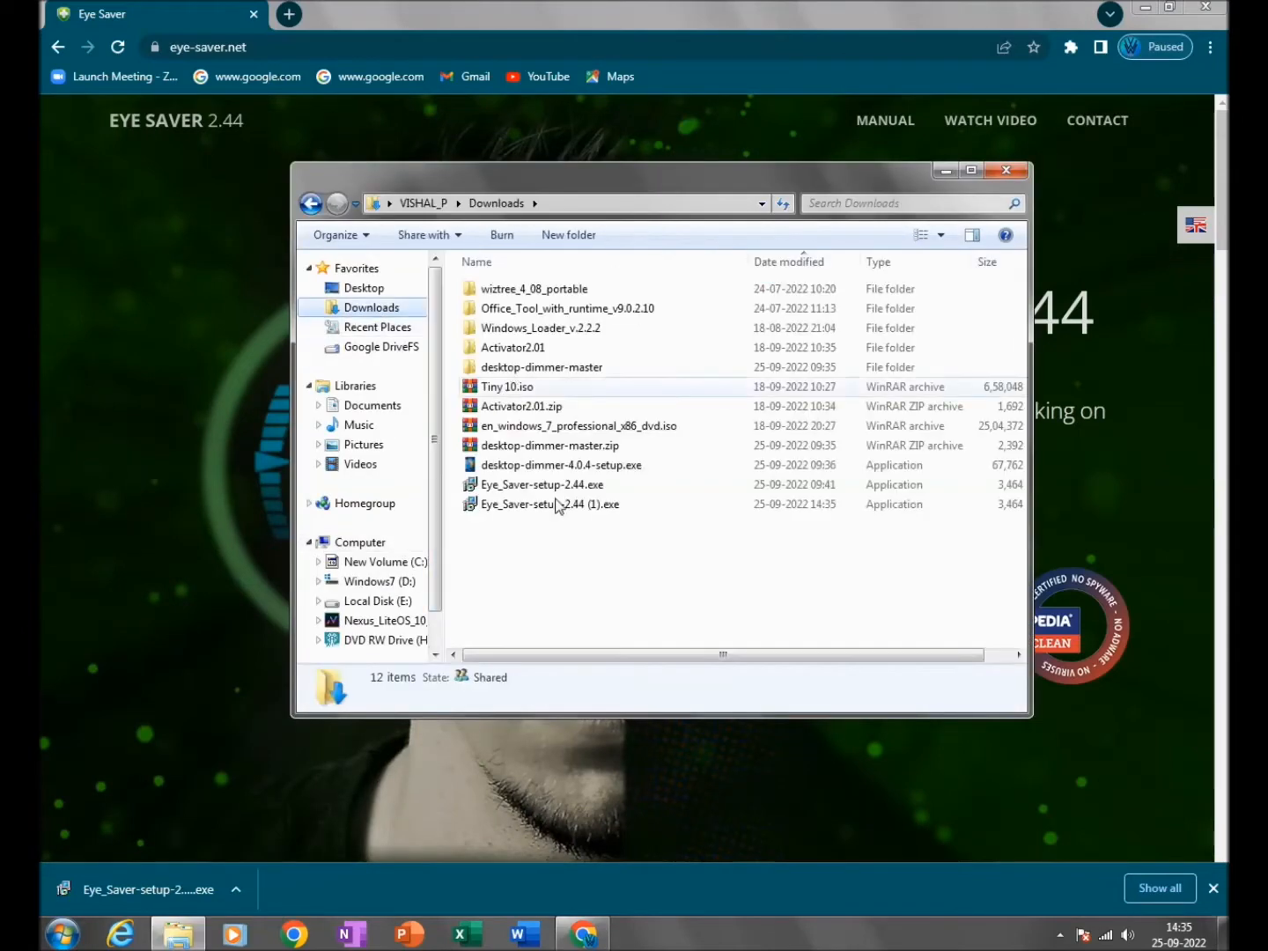
{"action": "left_click", "coordinate": [543, 485]}
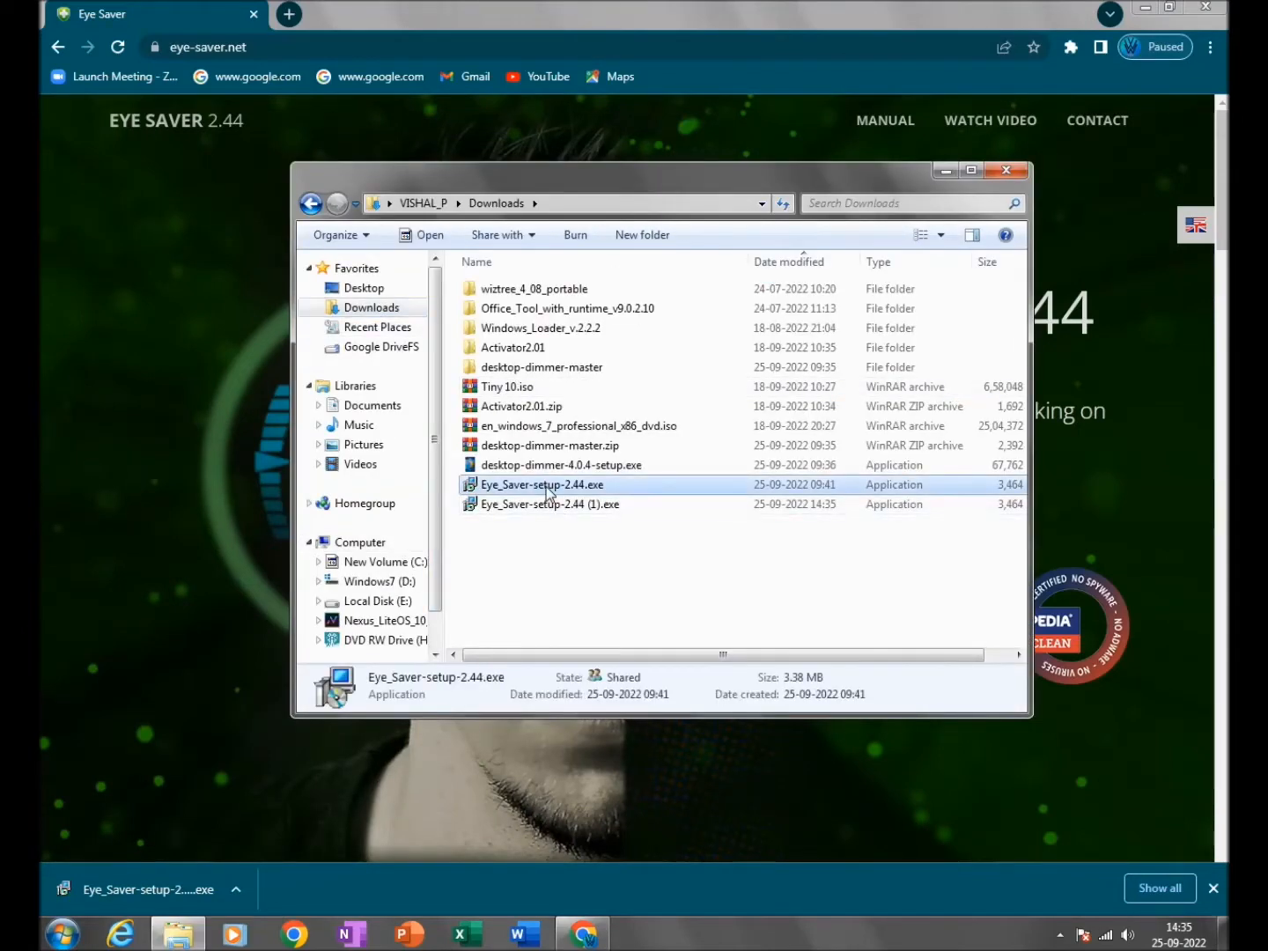
{"action": "double_click", "coordinate": [542, 484]}
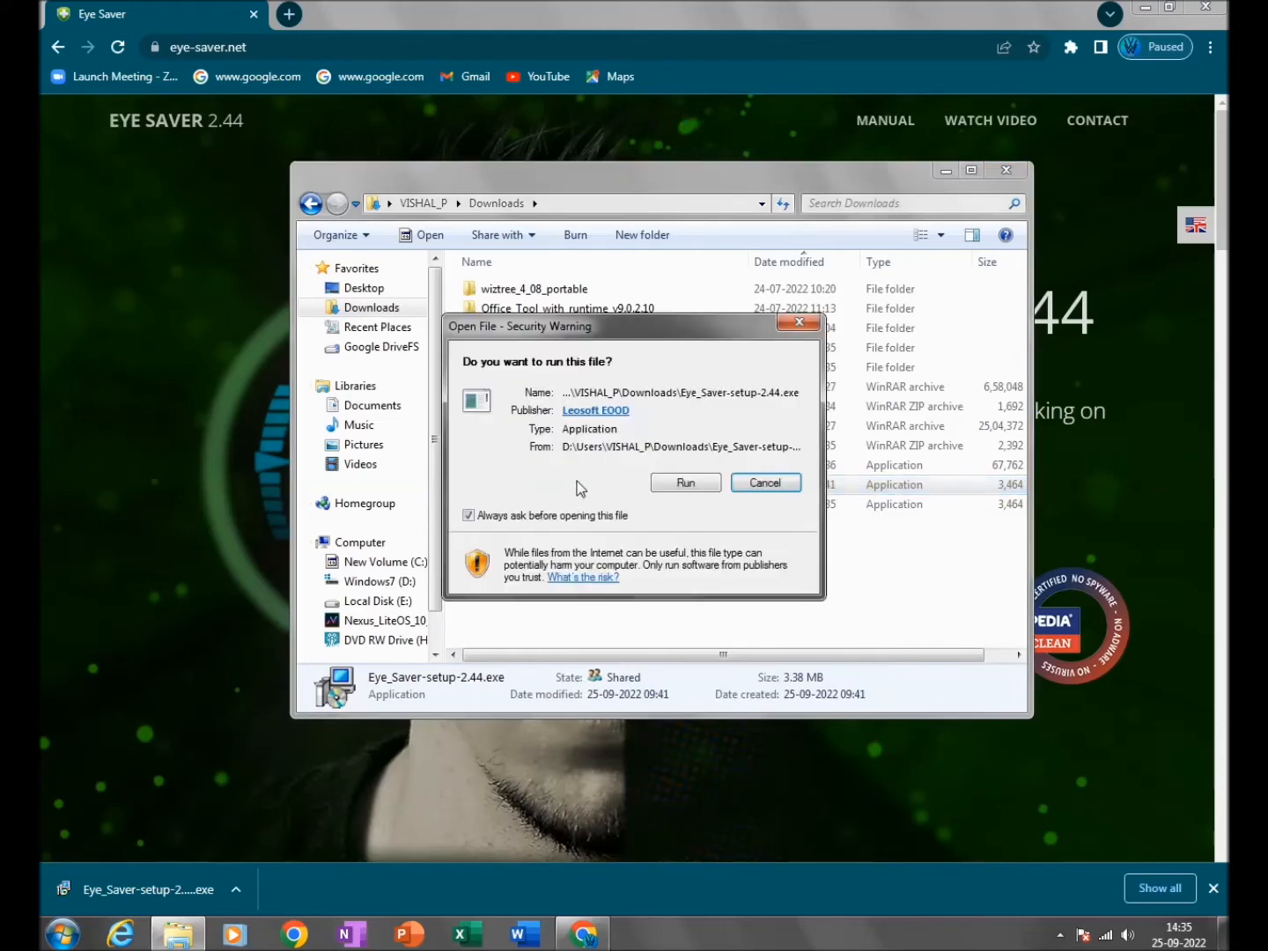
{"action": "left_click", "coordinate": [685, 482]}
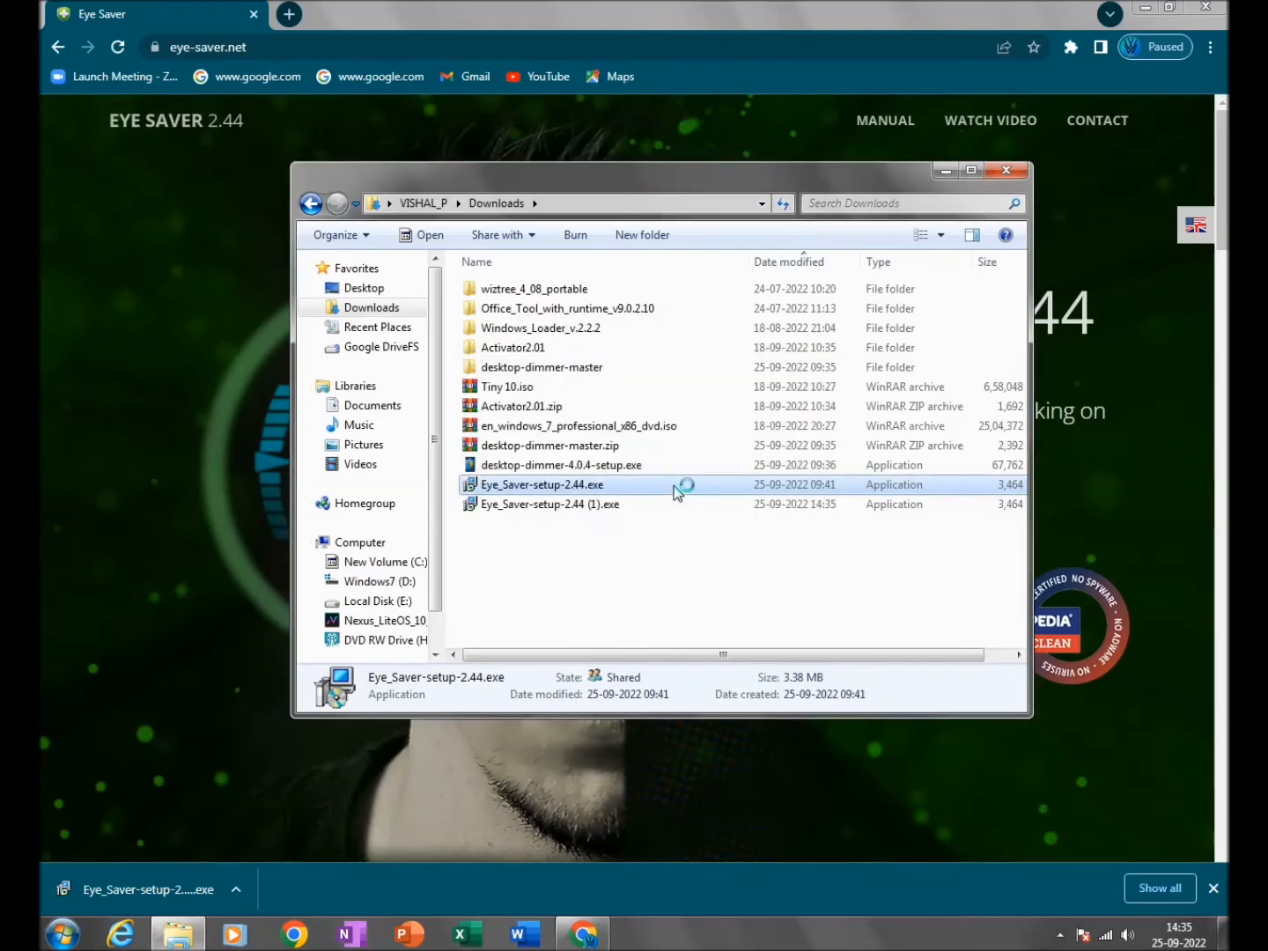
{"action": "double_click", "coordinate": [542, 485]}
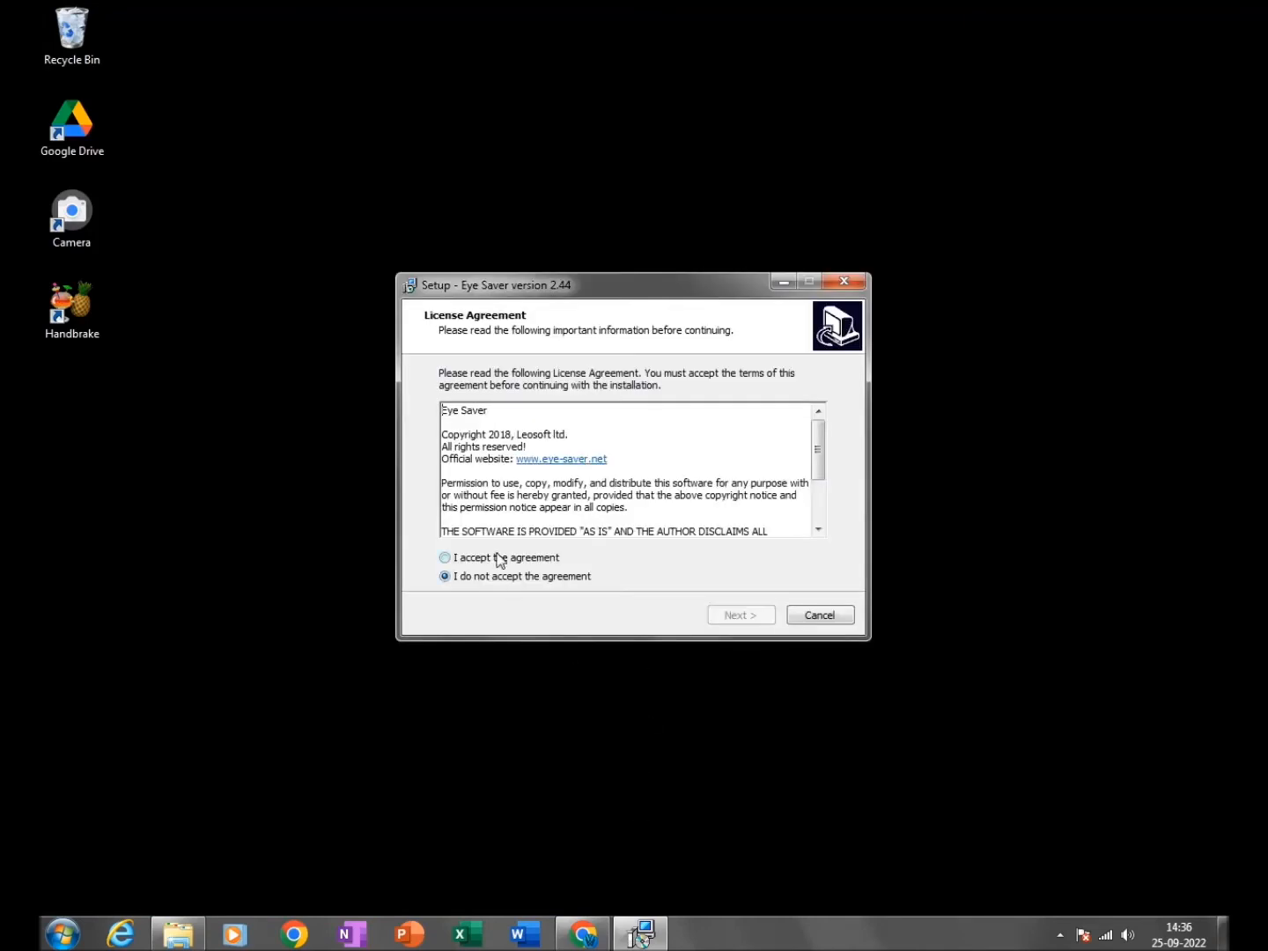
Accept the license, install Eye Saver 2.44, and finish with the app launching
{"action": "left_click", "coordinate": [445, 558]}
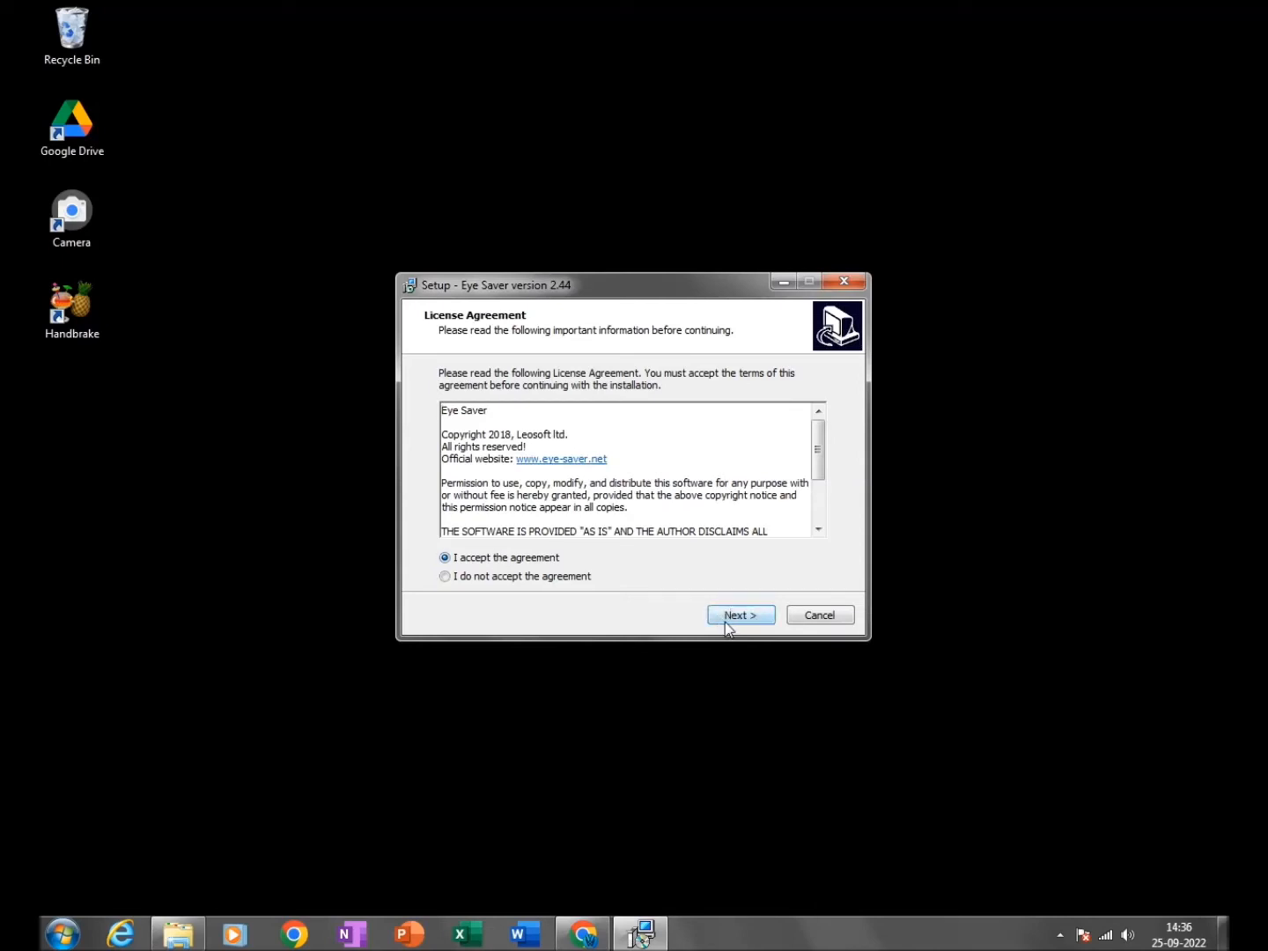
{"action": "left_click", "coordinate": [741, 614]}
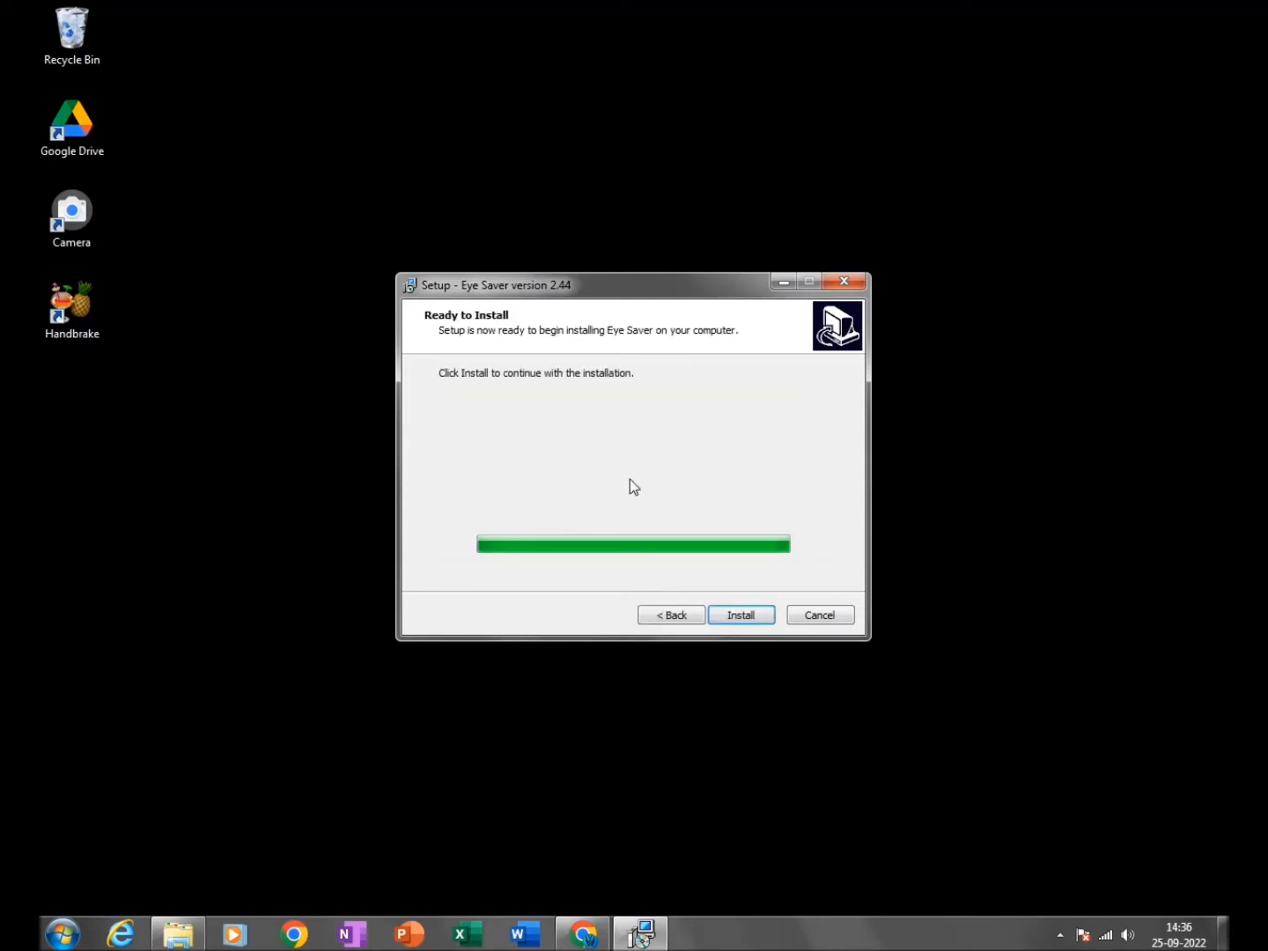
{"action": "left_click", "coordinate": [740, 615]}
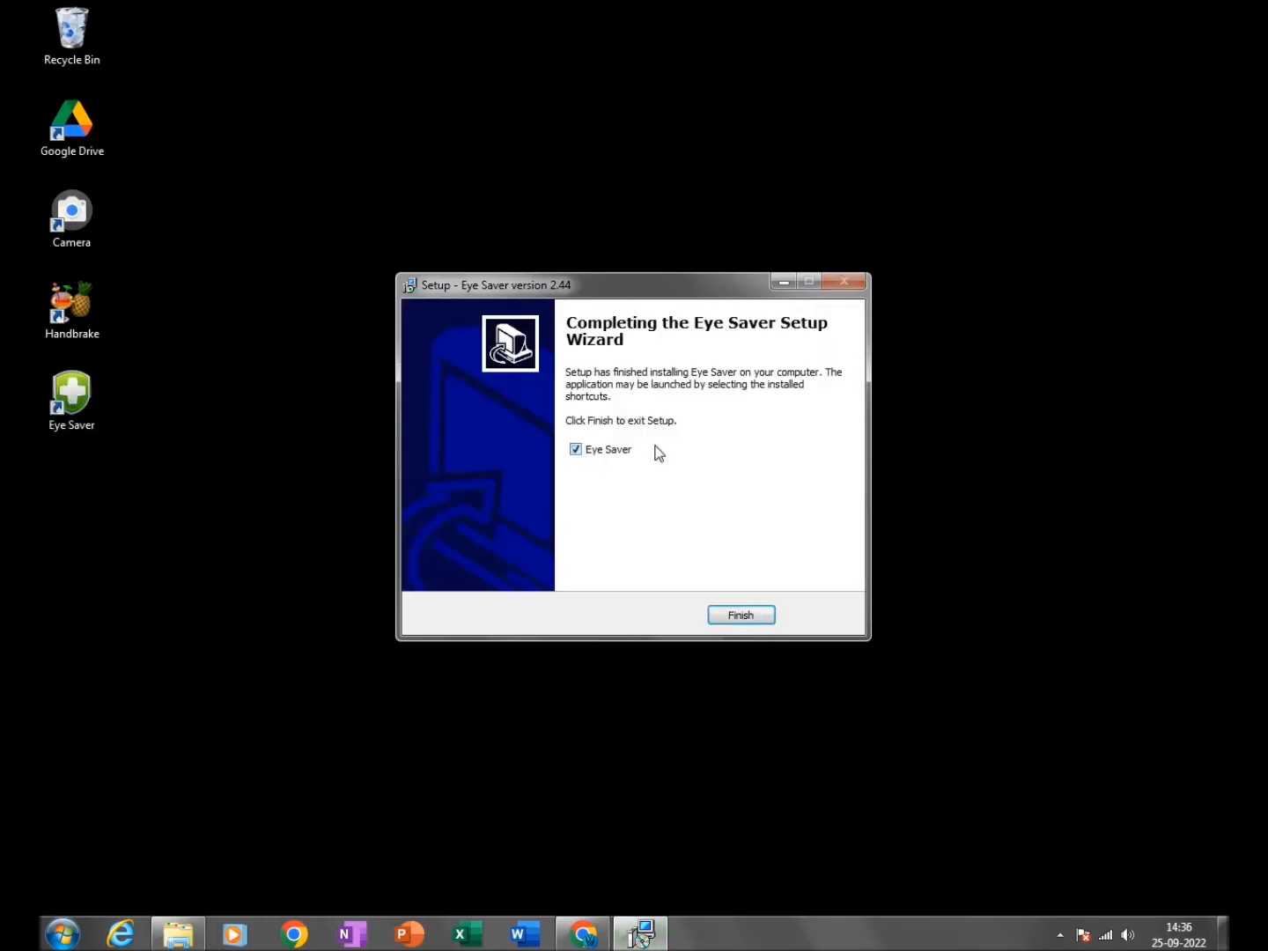
{"action": "mouse_move", "coordinate": [651, 452]}
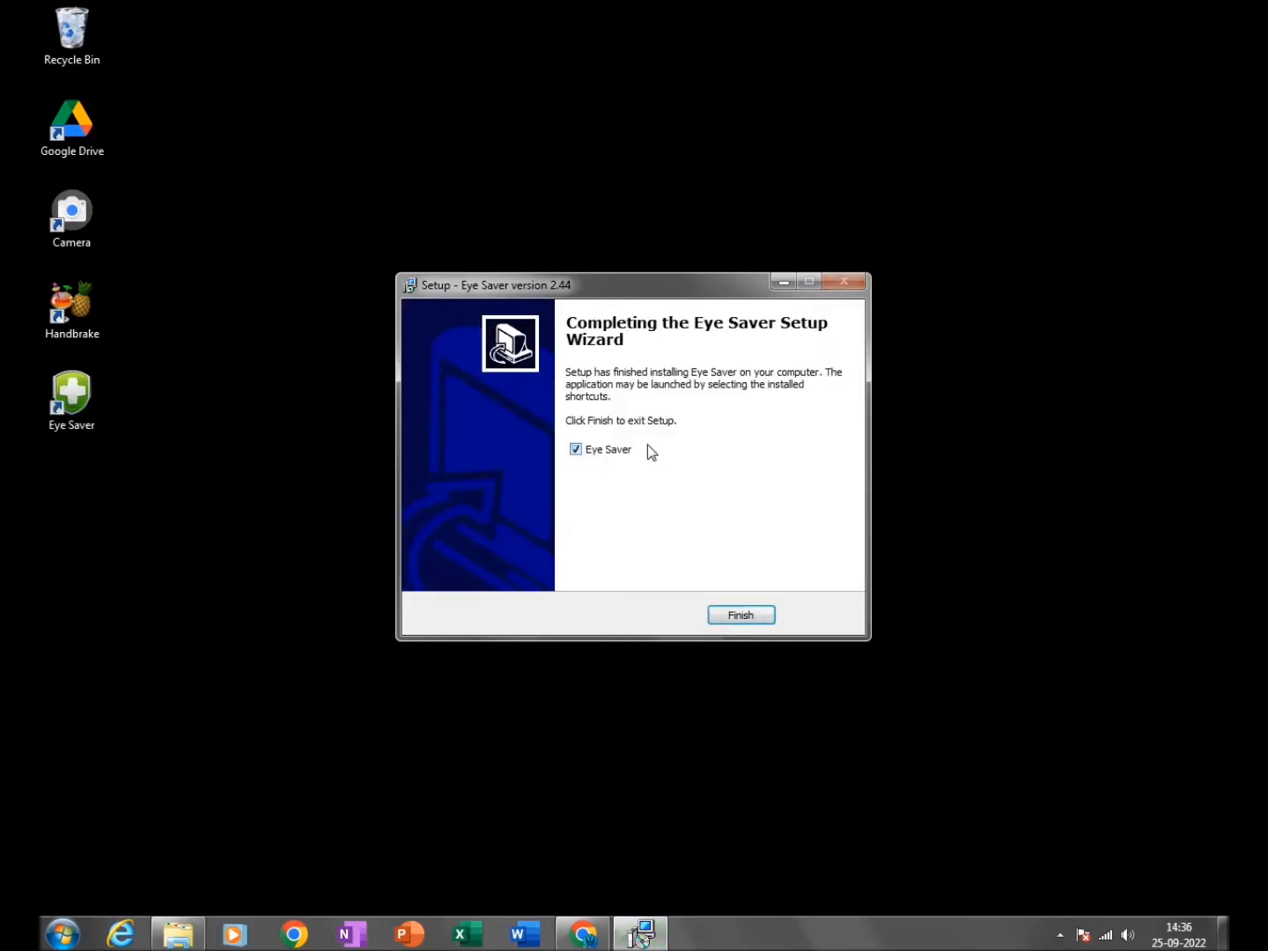
{"action": "mouse_move", "coordinate": [646, 517]}
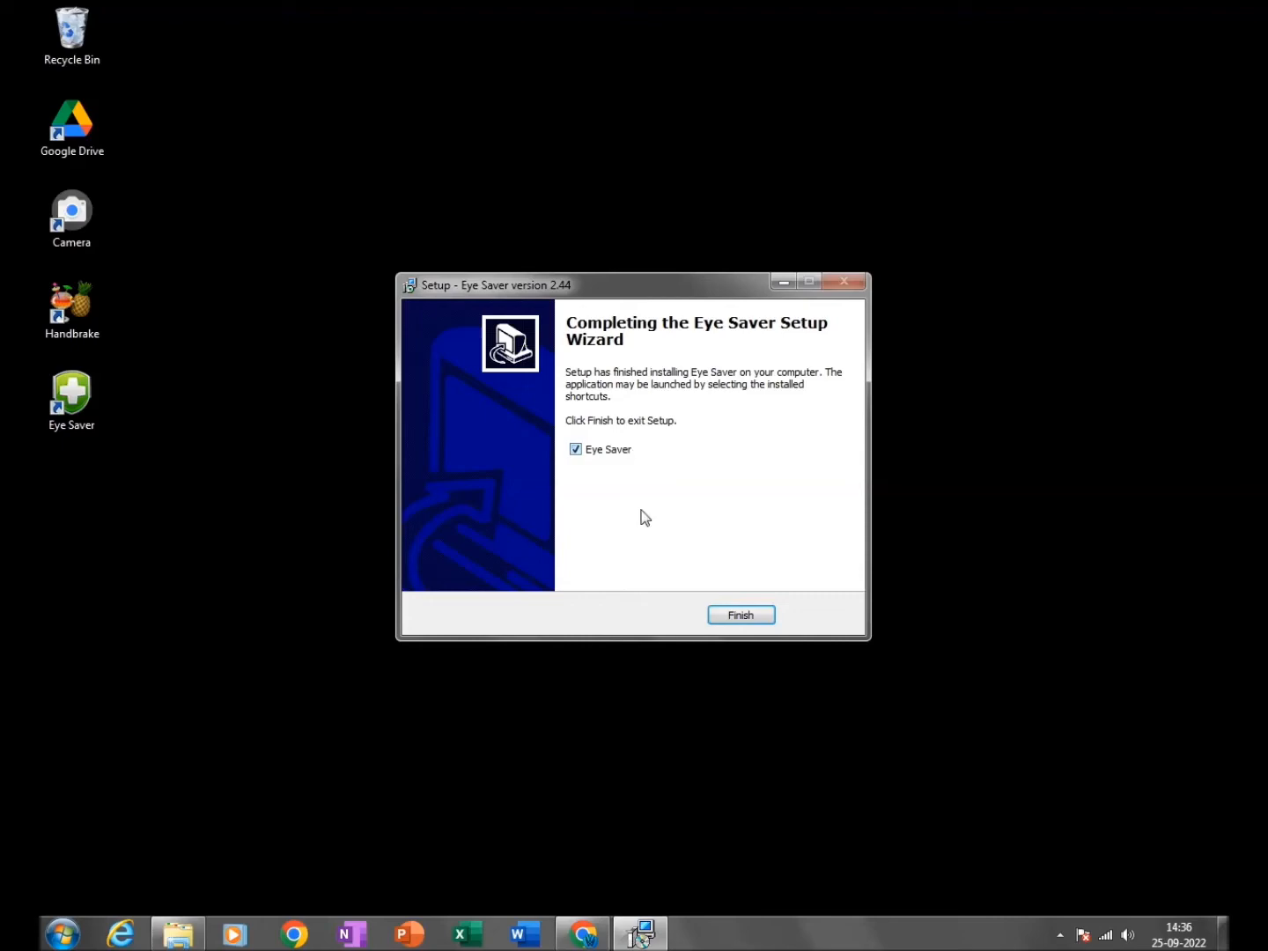
{"action": "left_click", "coordinate": [741, 615]}
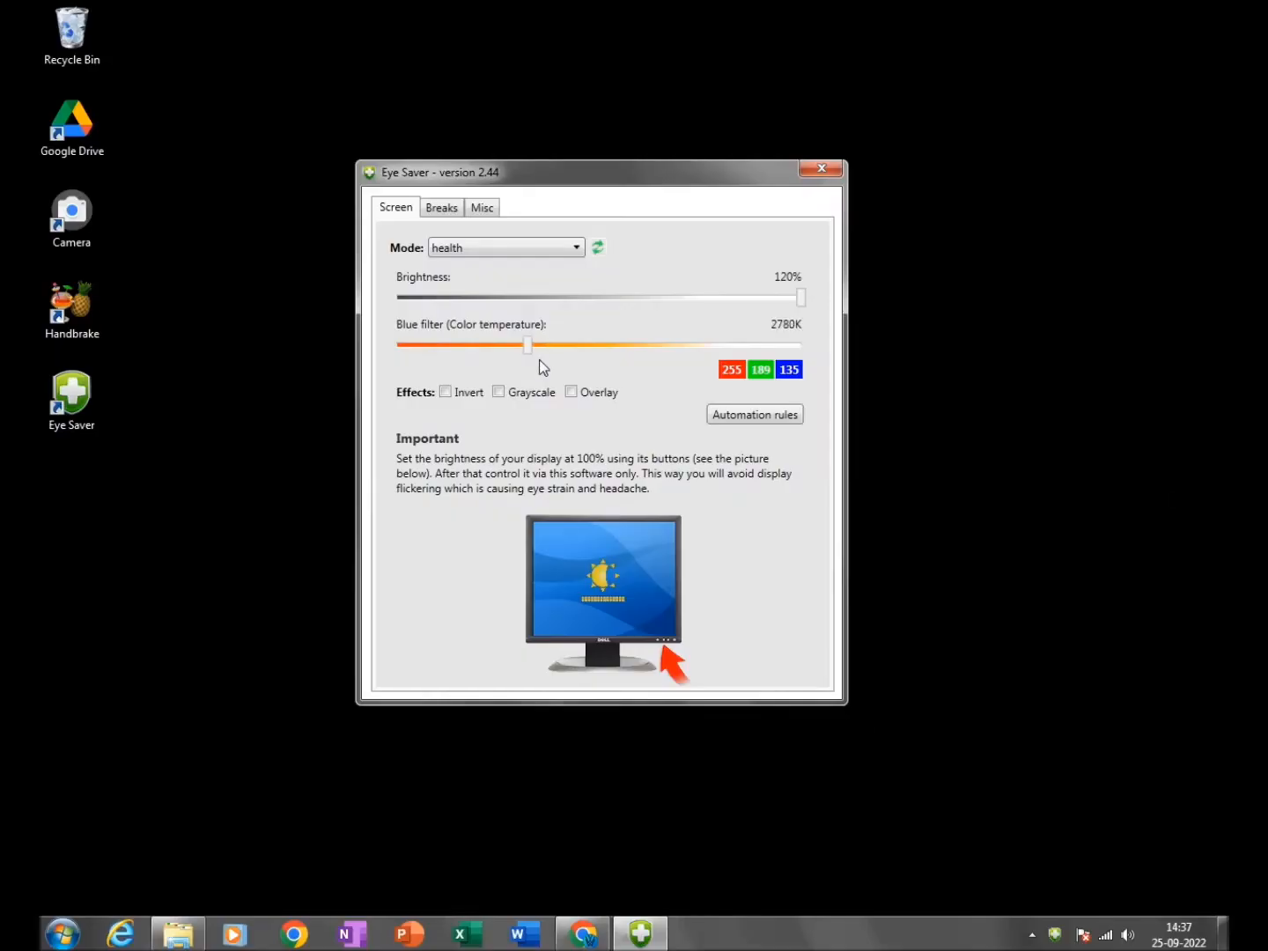
Raise the blue filter to 6500K, then lower it to 3235K
{"action": "left_click_drag", "start_coordinate": [529, 345], "coordinate": [802, 344]}
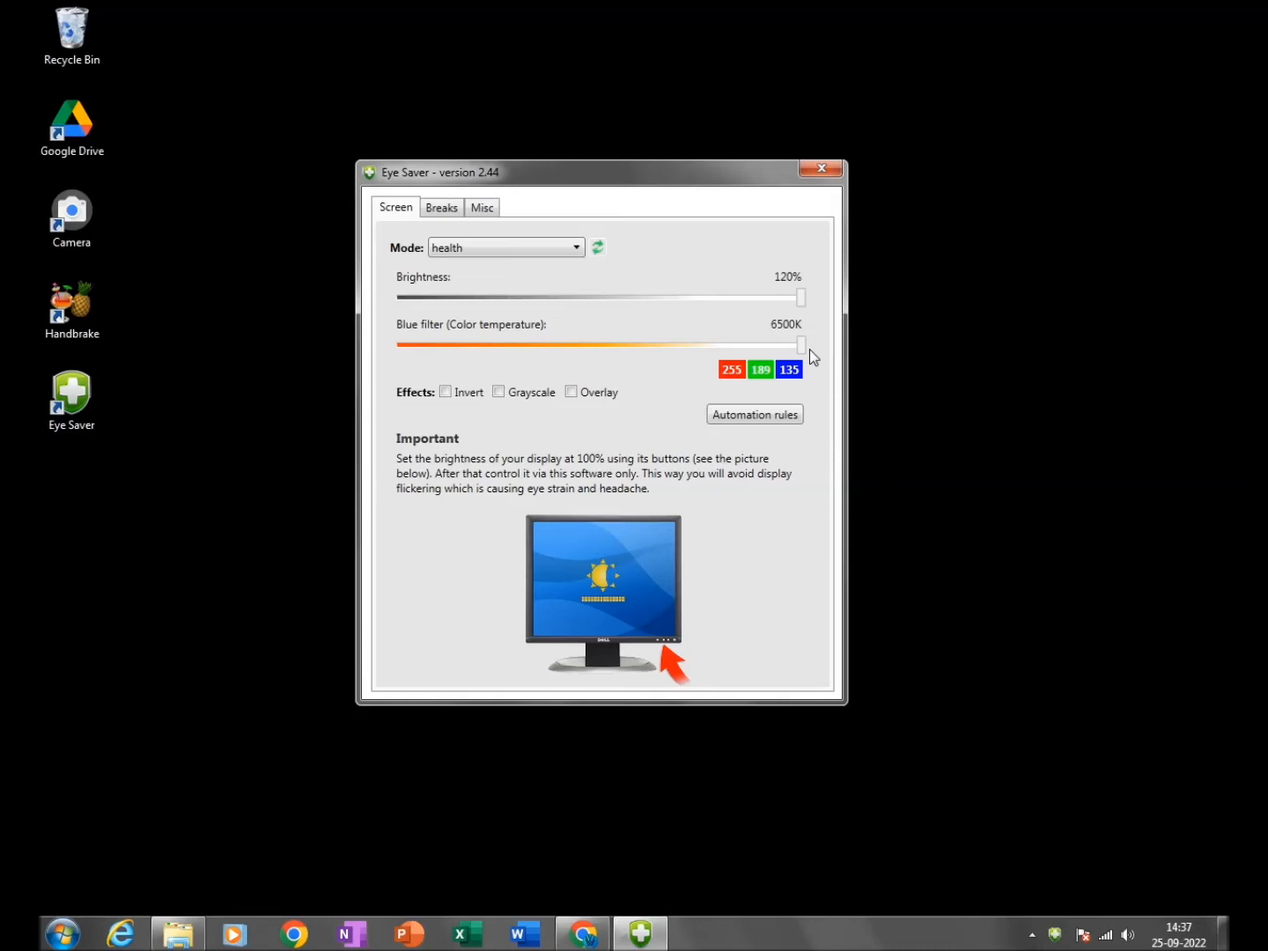
{"action": "mouse_move", "coordinate": [806, 353]}
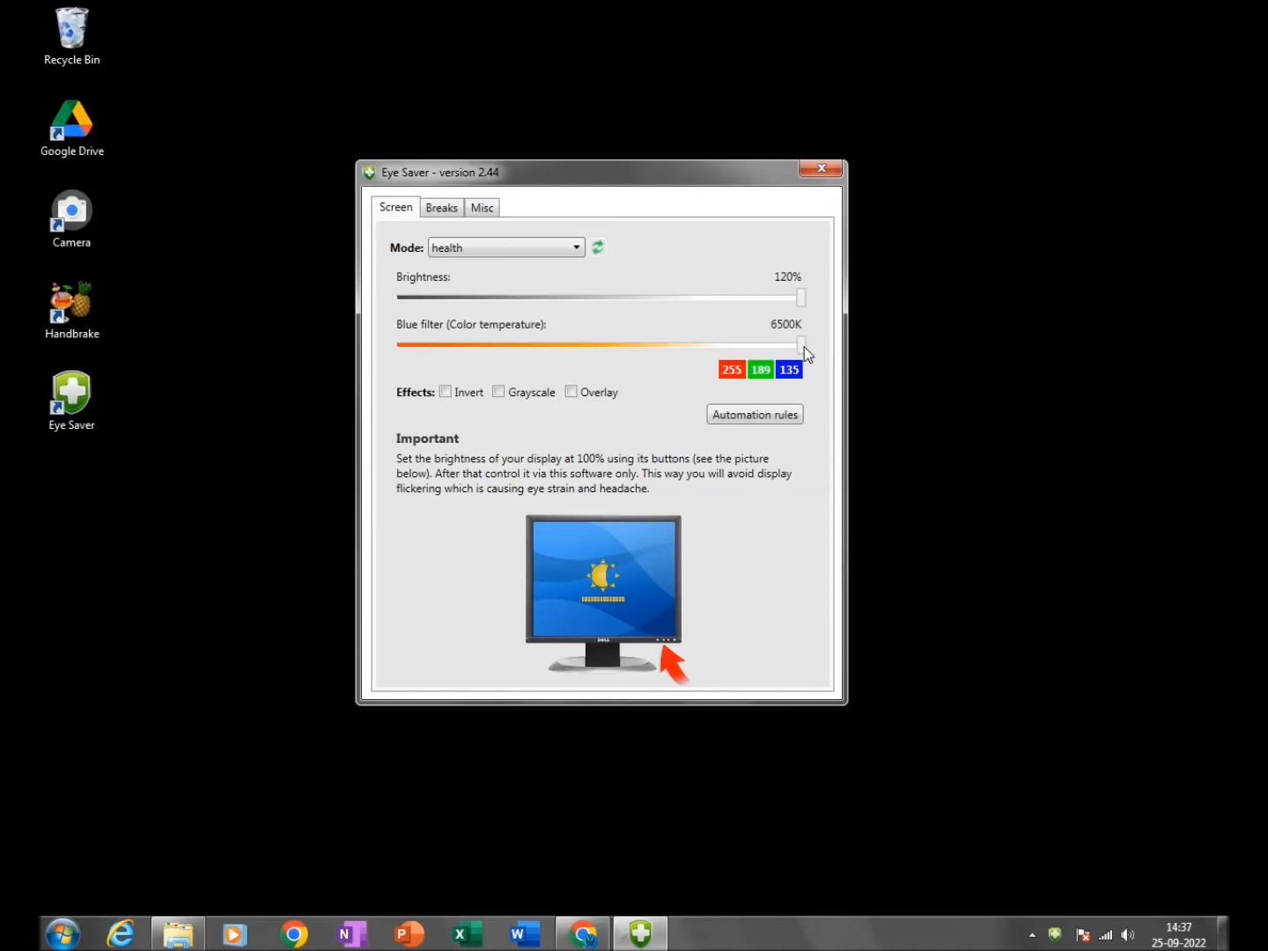
{"action": "left_click_drag", "start_coordinate": [800, 345], "coordinate": [617, 345]}
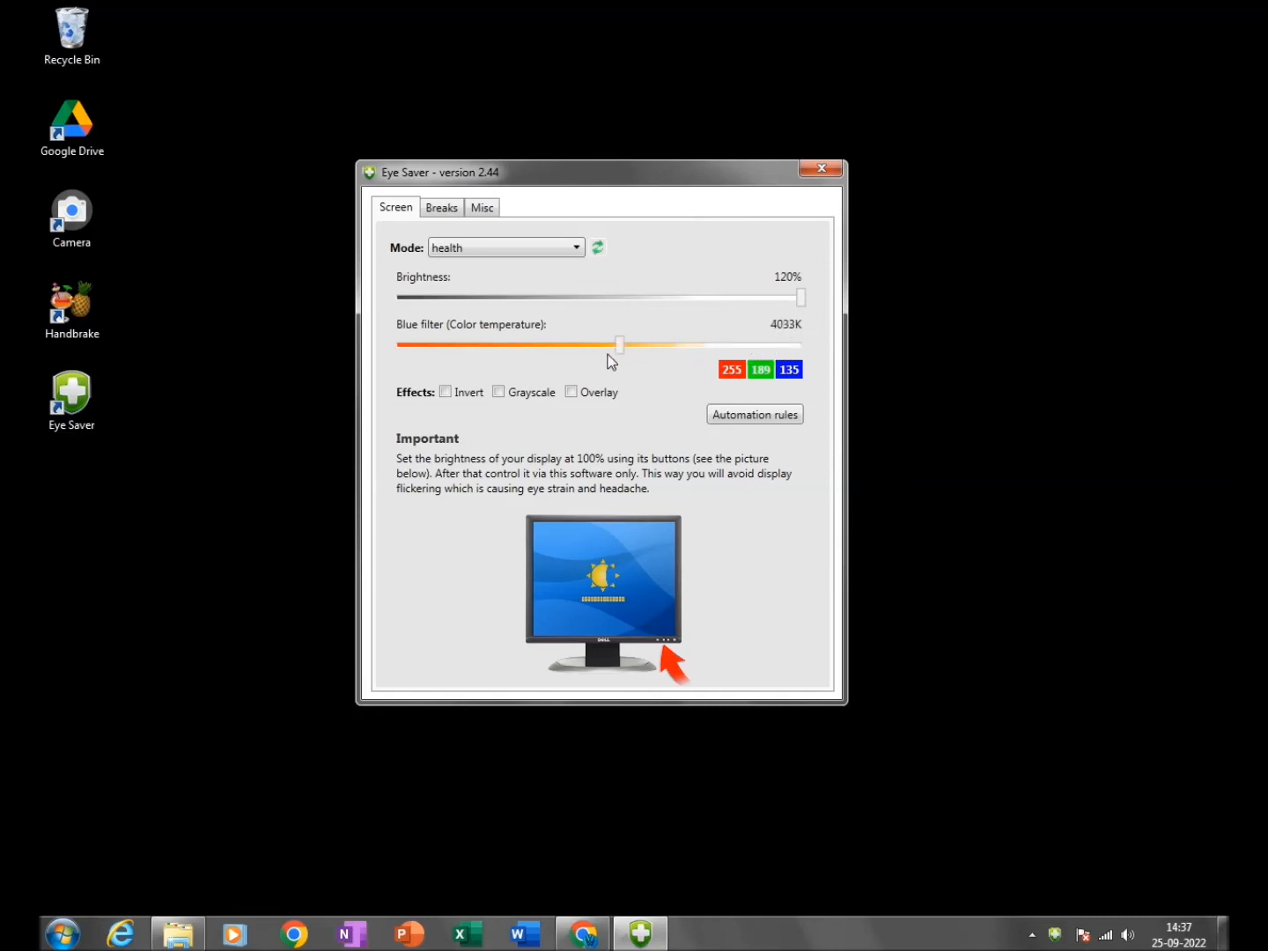
{"action": "left_click_drag", "start_coordinate": [619, 344], "coordinate": [561, 344]}
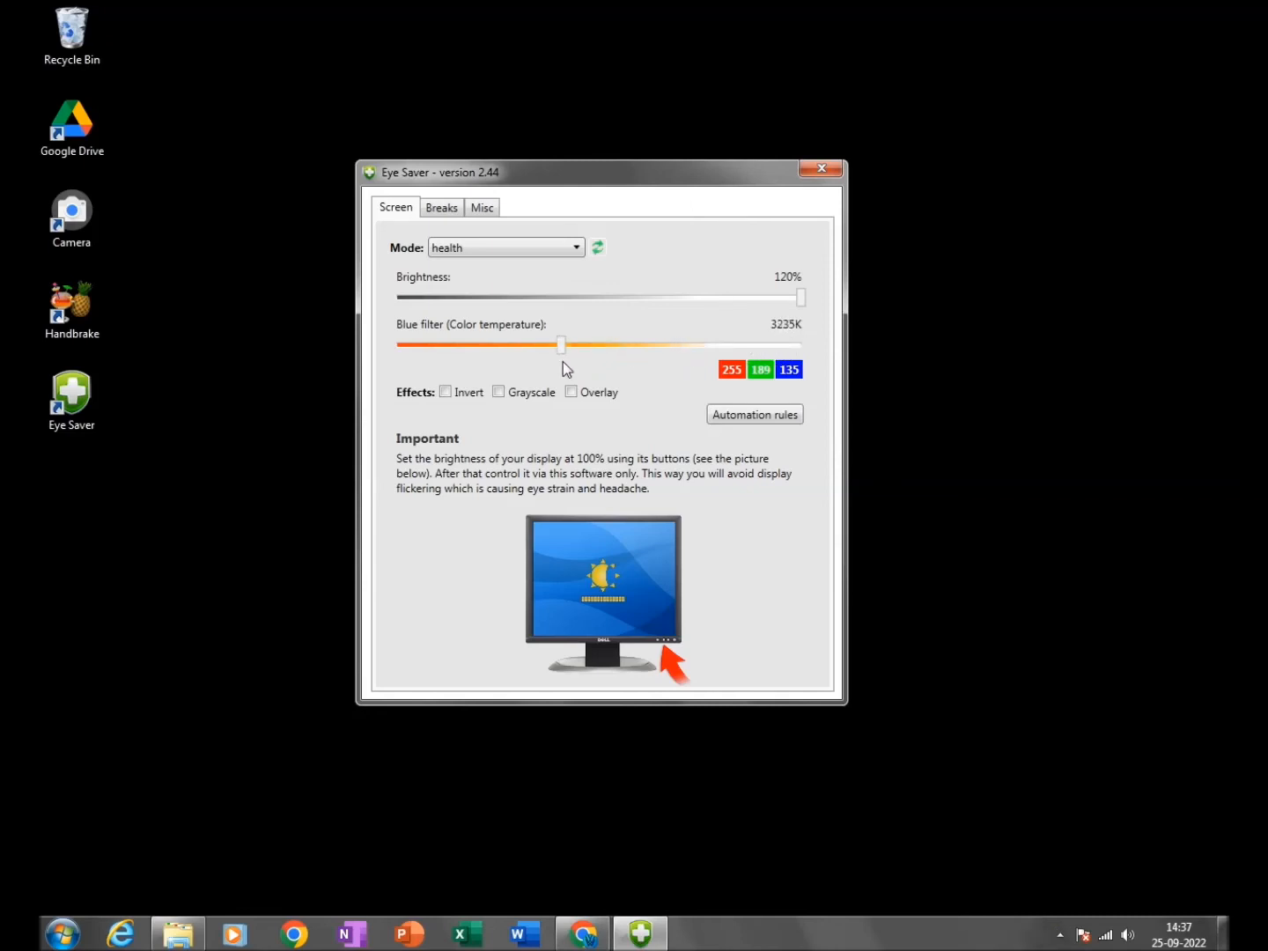
{"action": "mouse_move", "coordinate": [800, 299]}
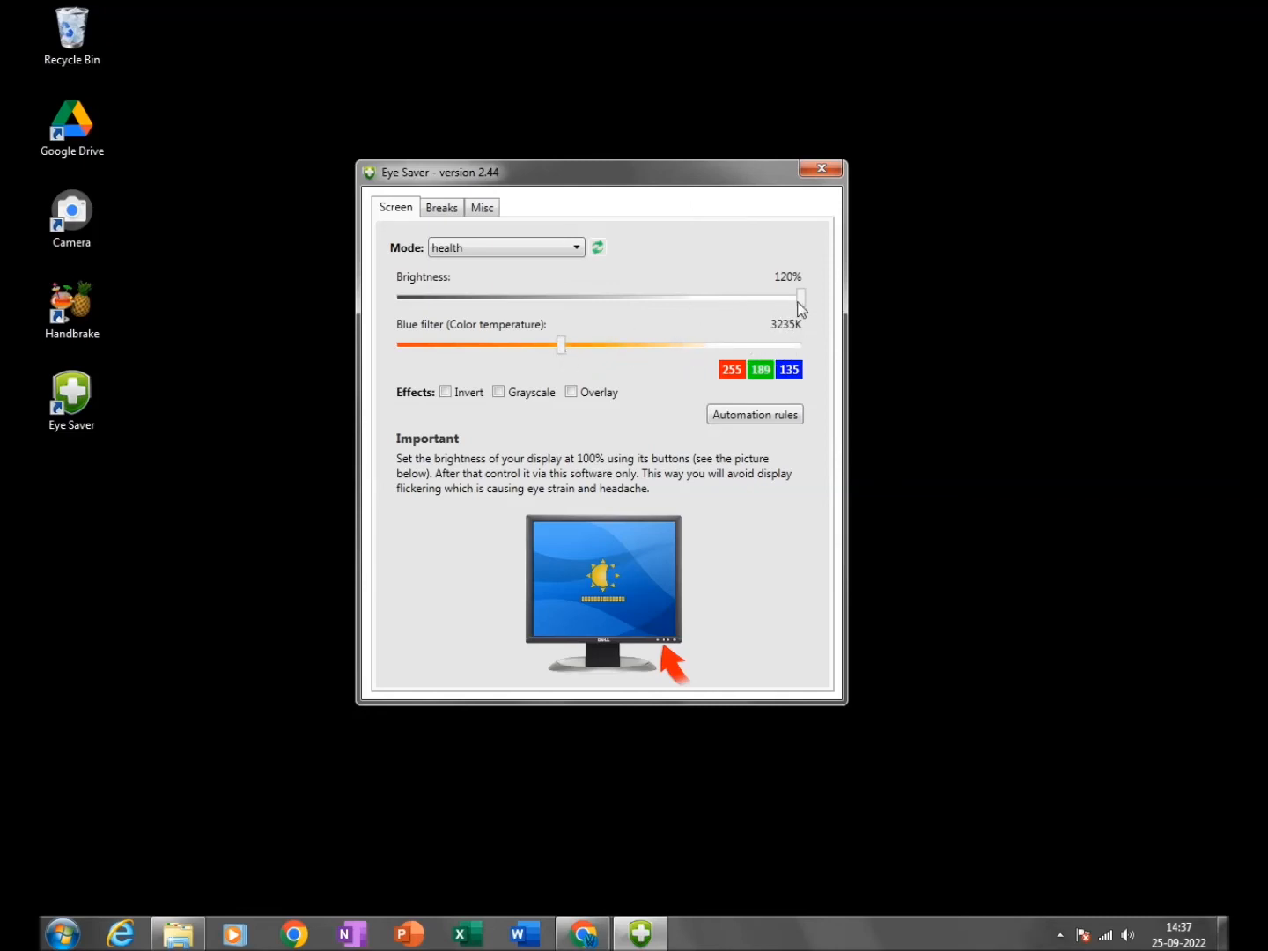
Dim brightness to 95%, then restore it to 120%
{"action": "left_click_drag", "start_coordinate": [799, 297], "coordinate": [713, 297]}
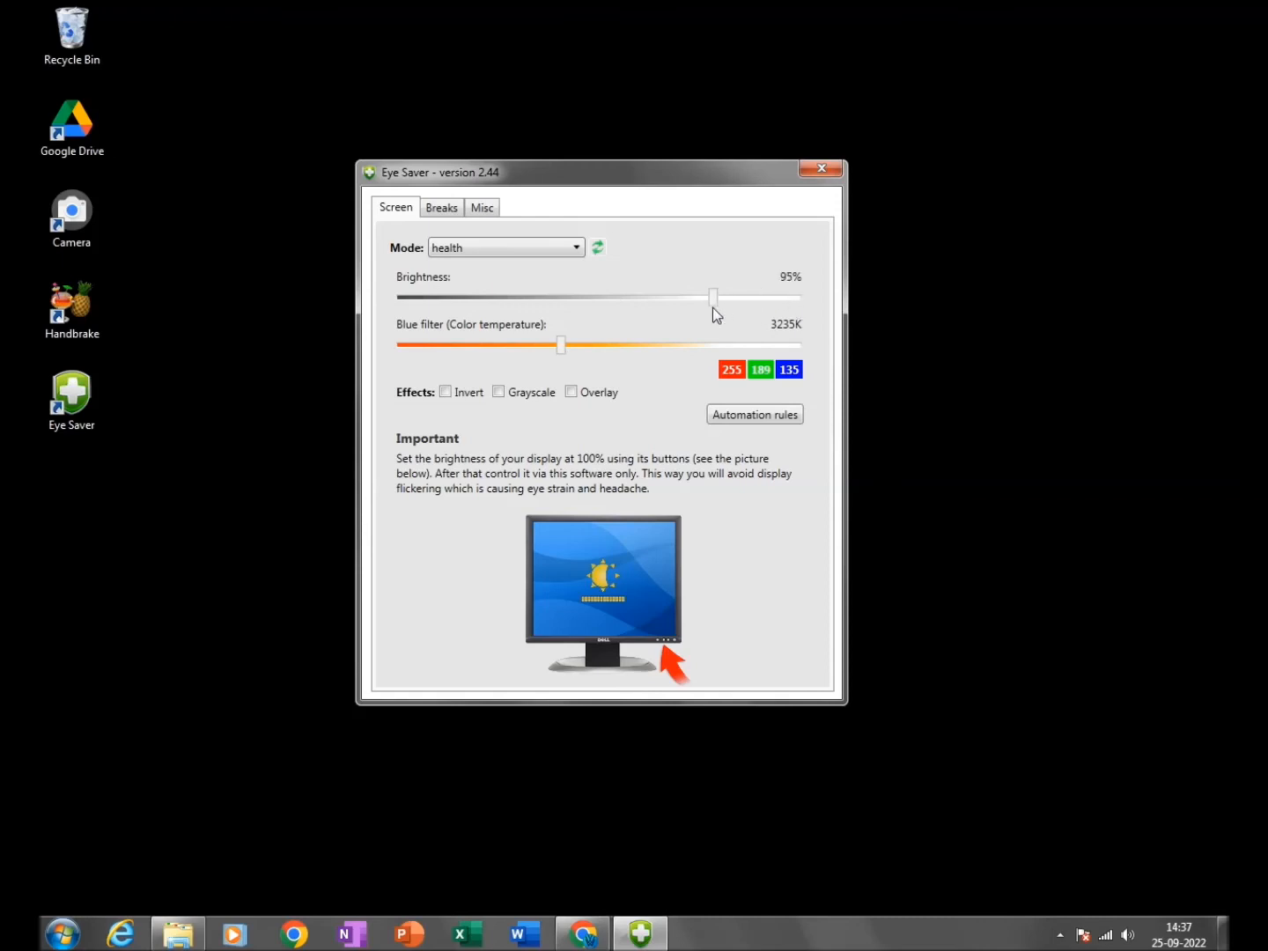
{"action": "left_click_drag", "start_coordinate": [714, 297], "coordinate": [801, 296]}
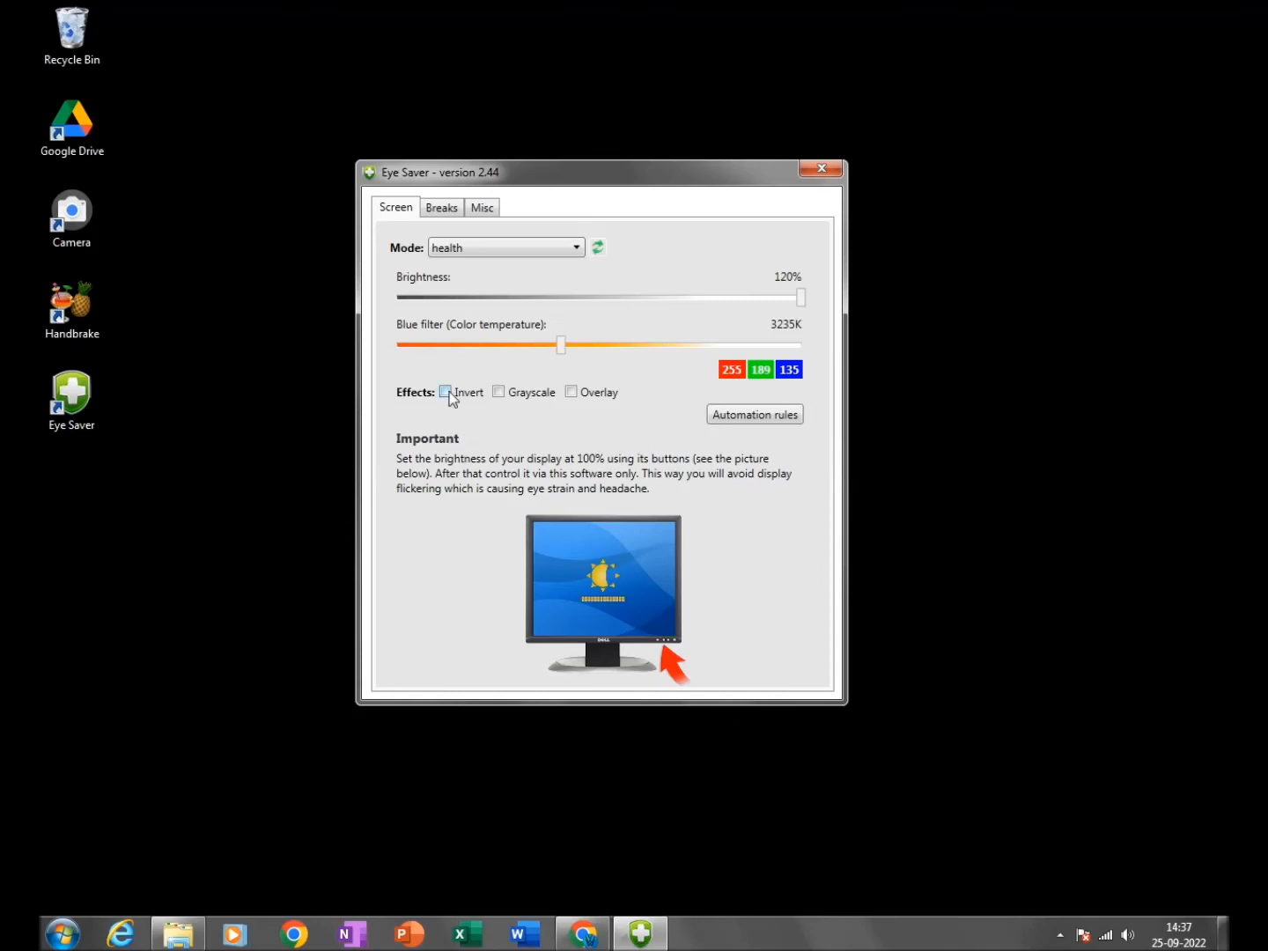
{"action": "left_click", "coordinate": [445, 392]}
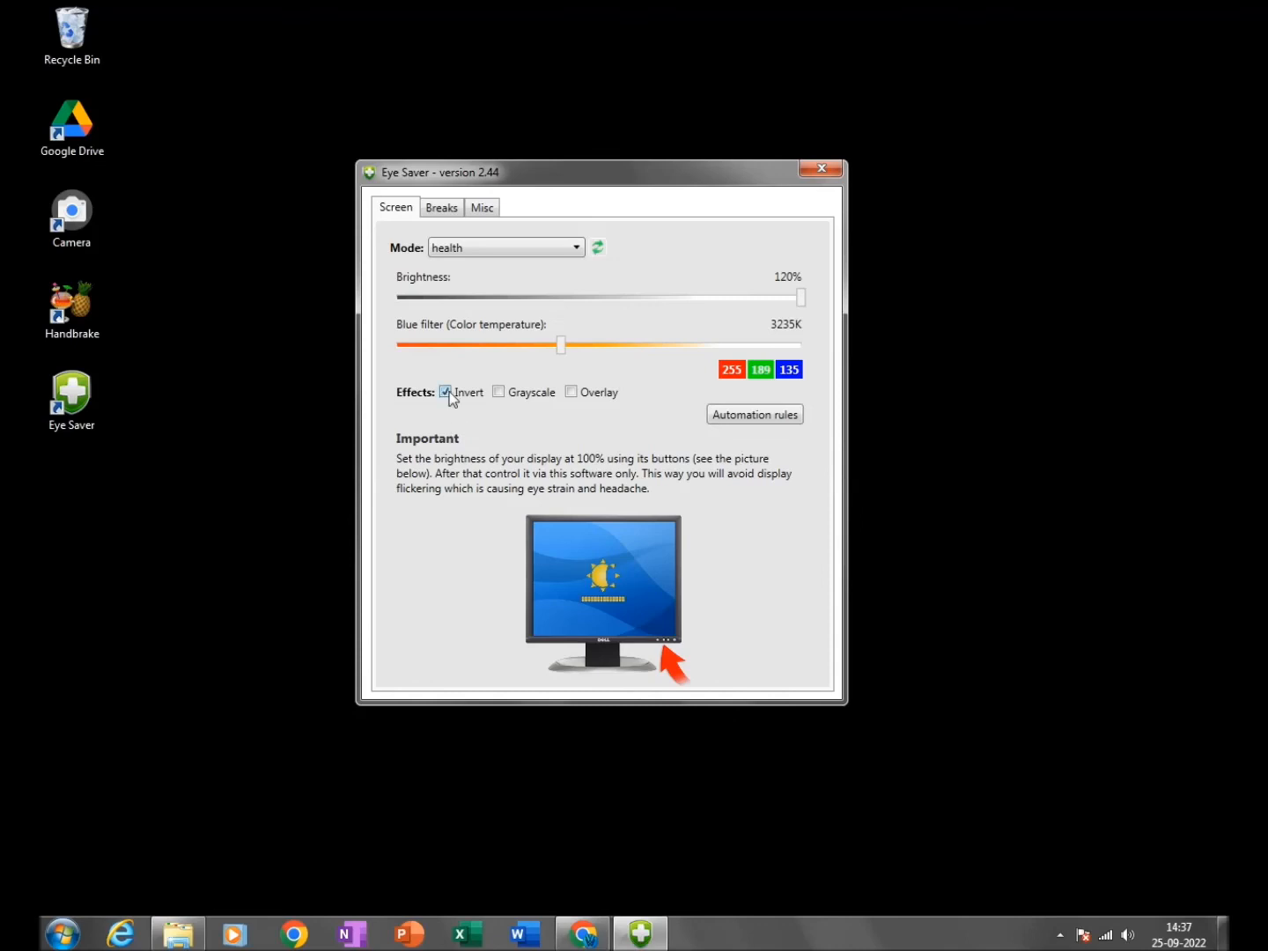
{"action": "left_click", "coordinate": [446, 392]}
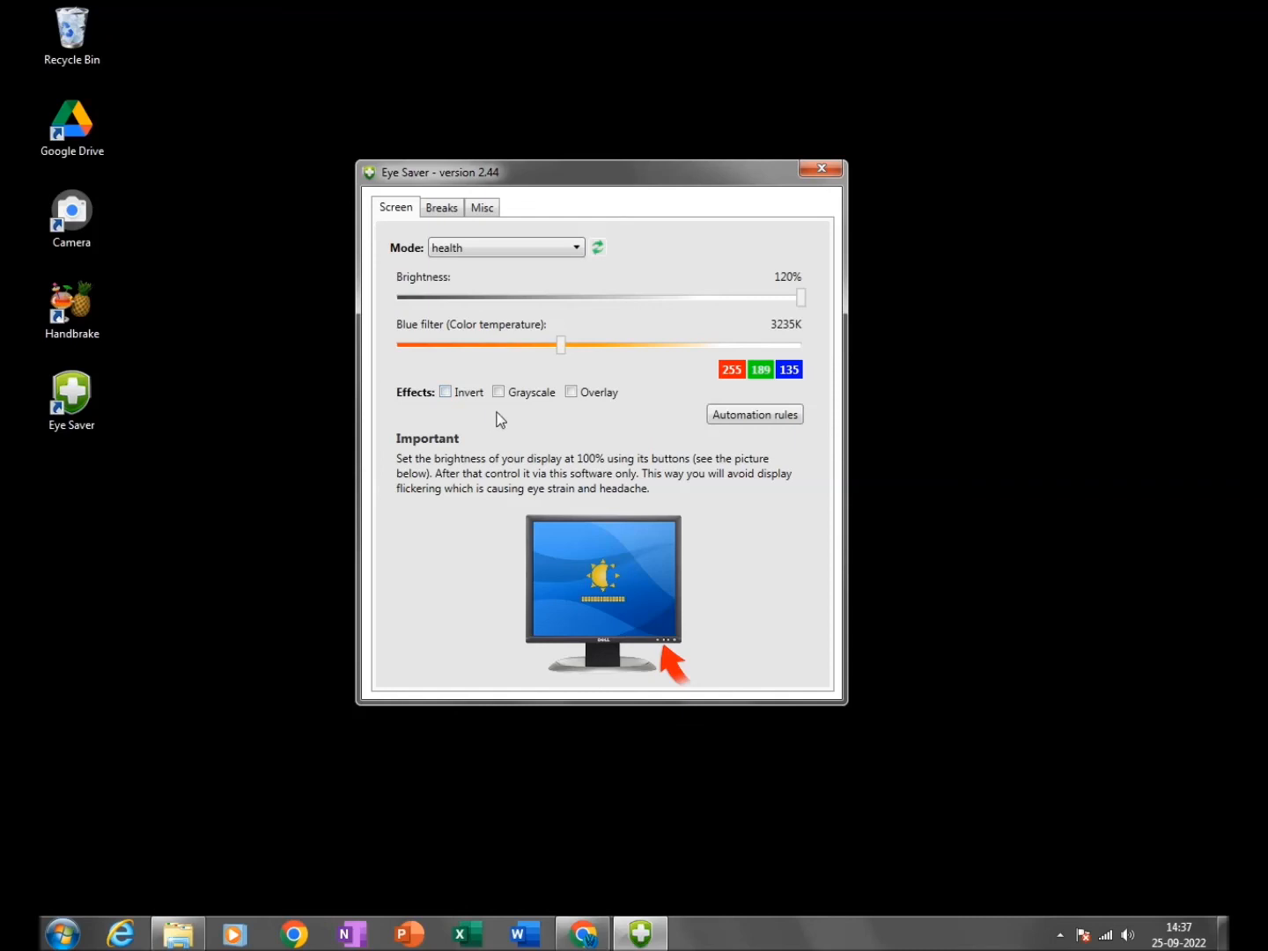
{"action": "left_click", "coordinate": [498, 392]}
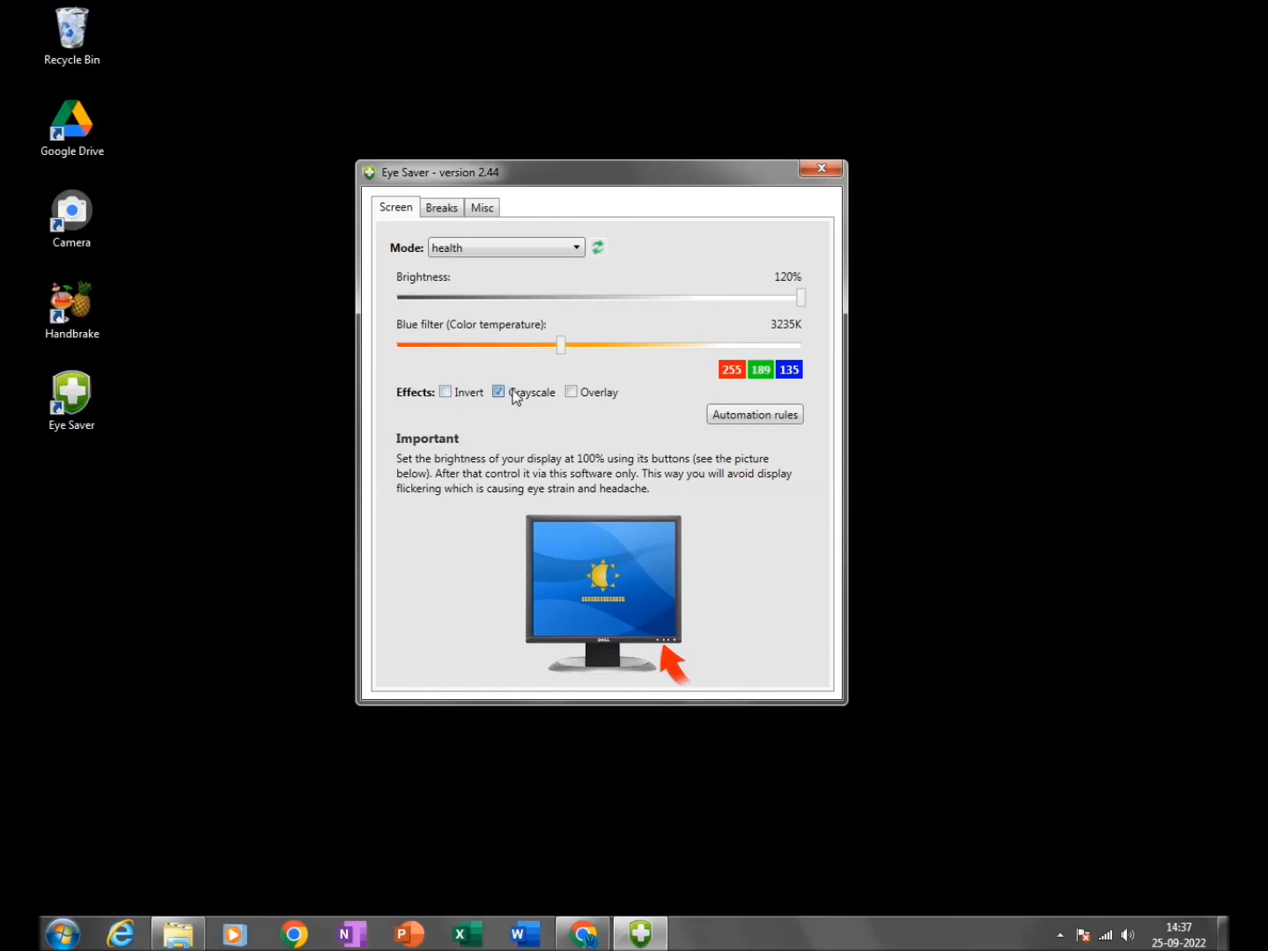
{"action": "left_click", "coordinate": [499, 392]}
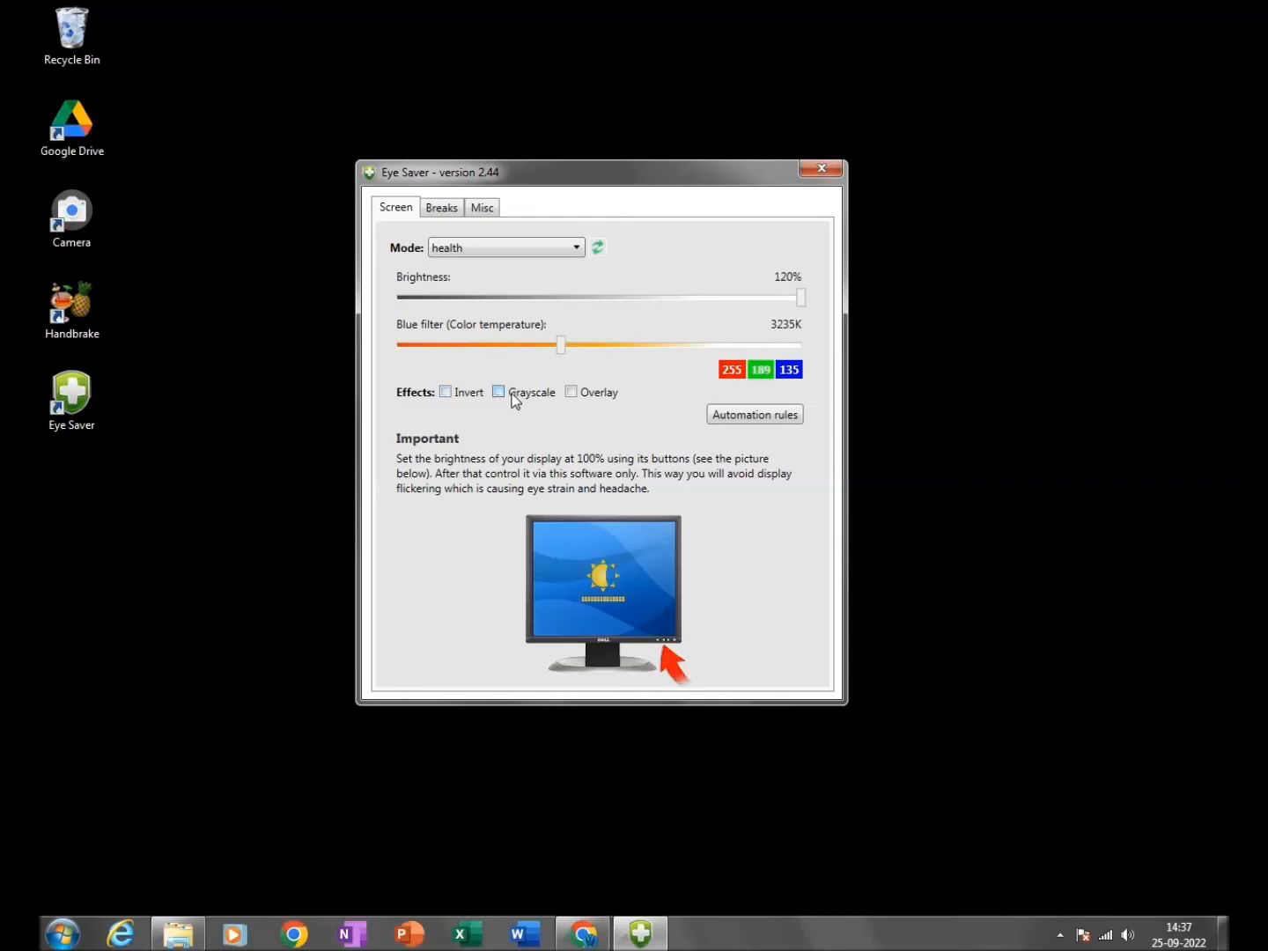